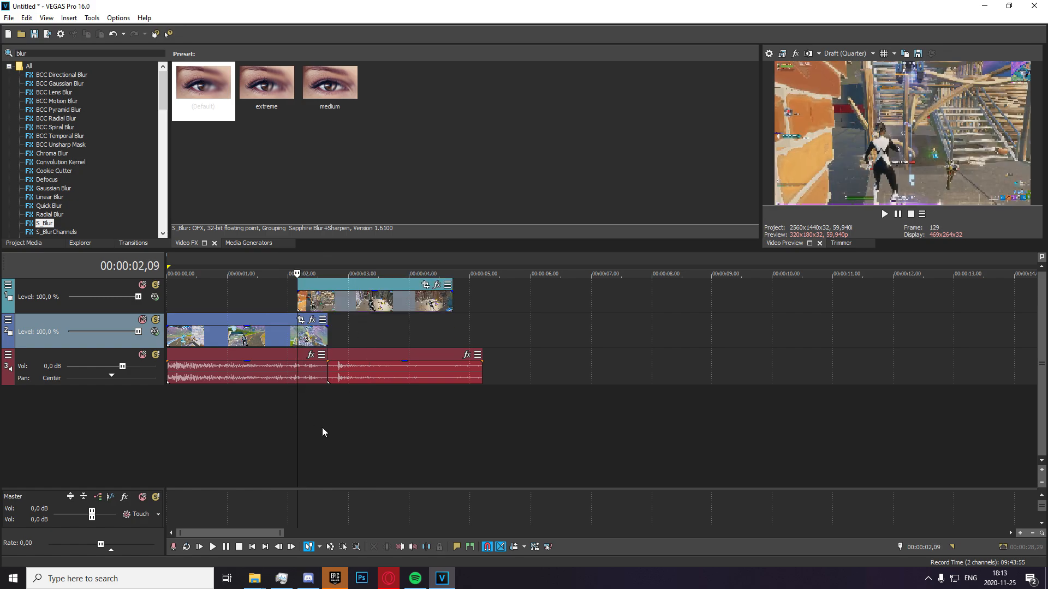
- Browse the top track's header menu and its Compositing Mode choices twice
click(9, 285)
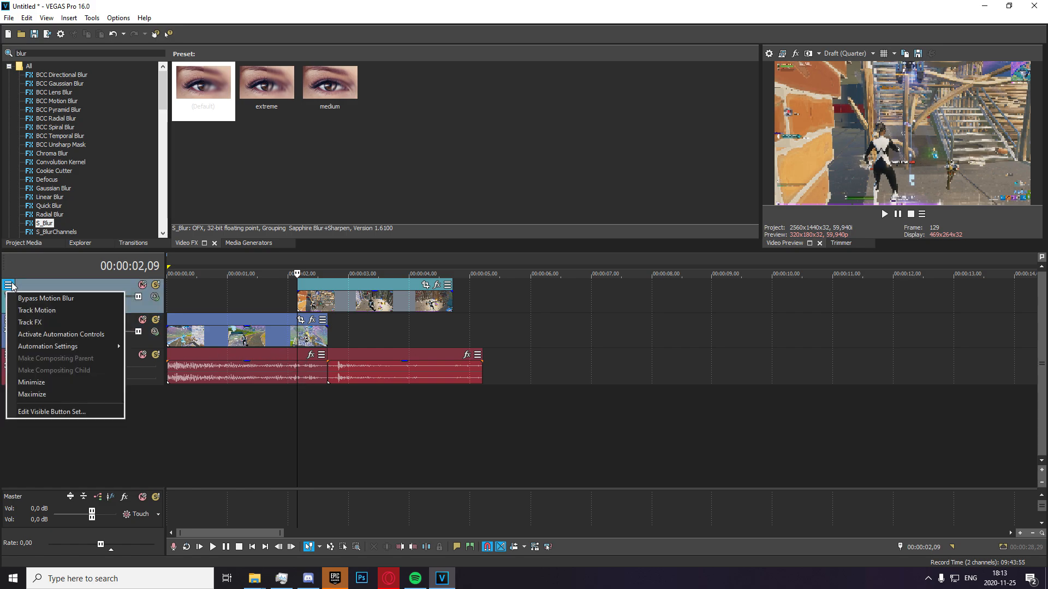
click(154, 297)
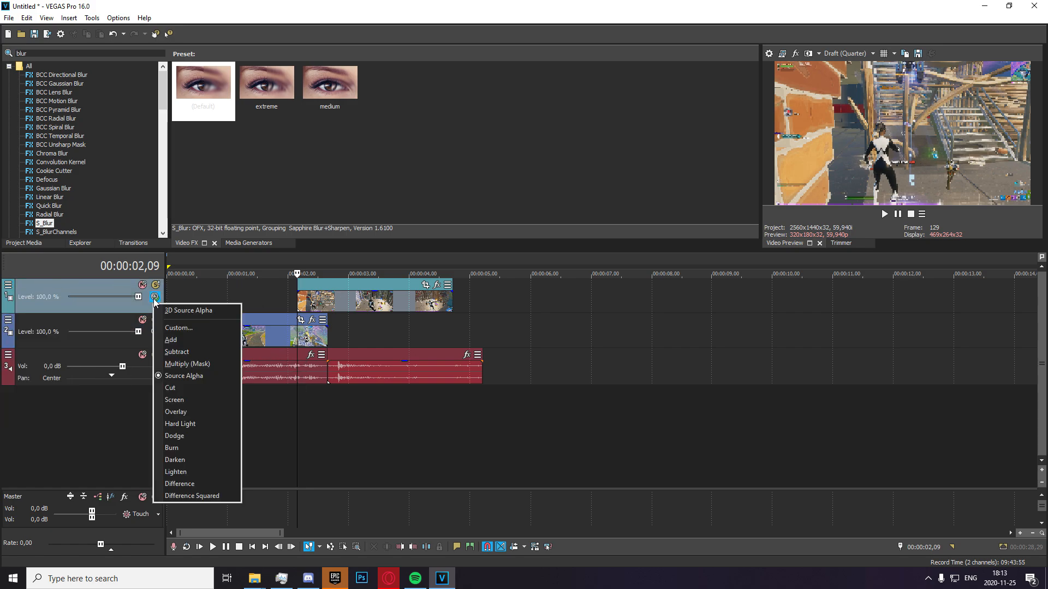
click(8, 286)
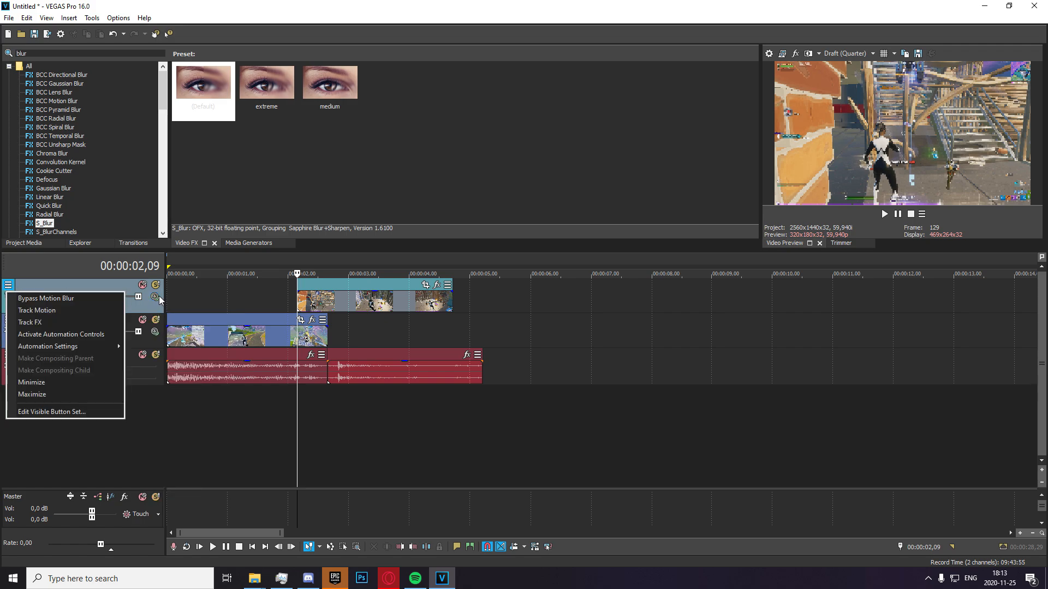
click(154, 297)
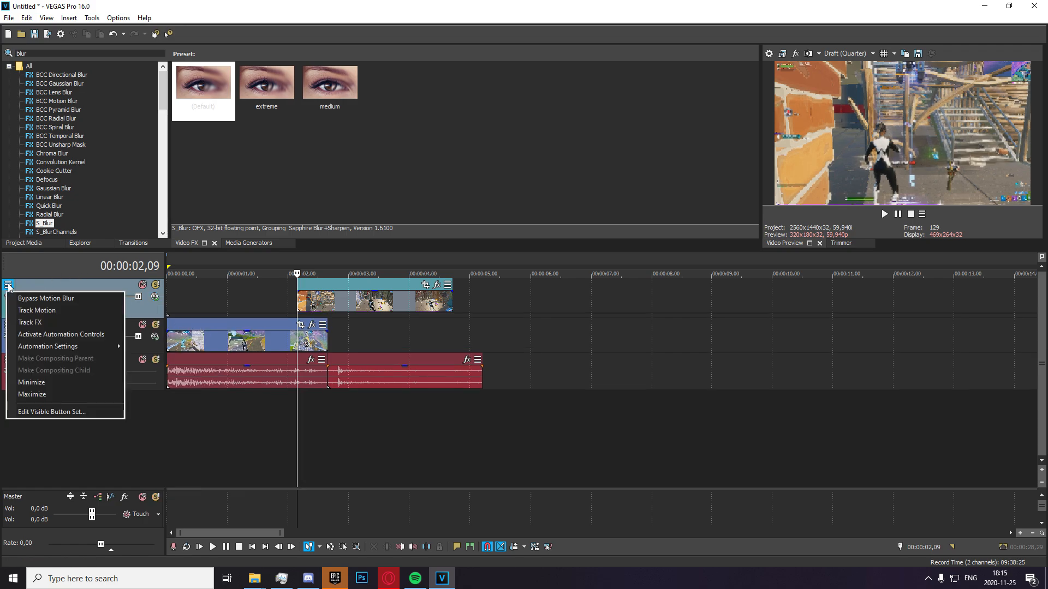
click(37, 310)
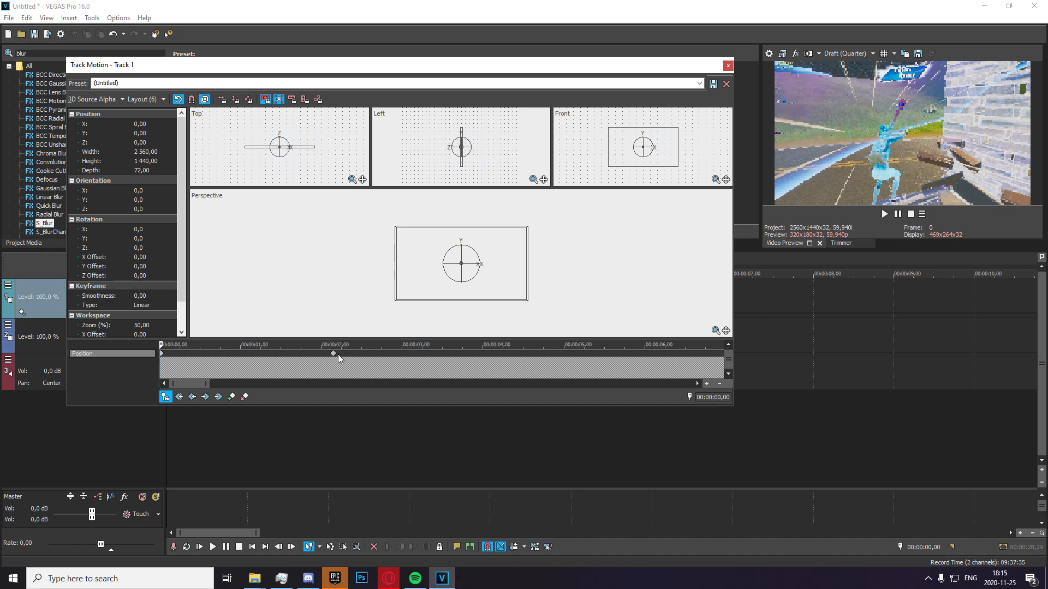
click(727, 64)
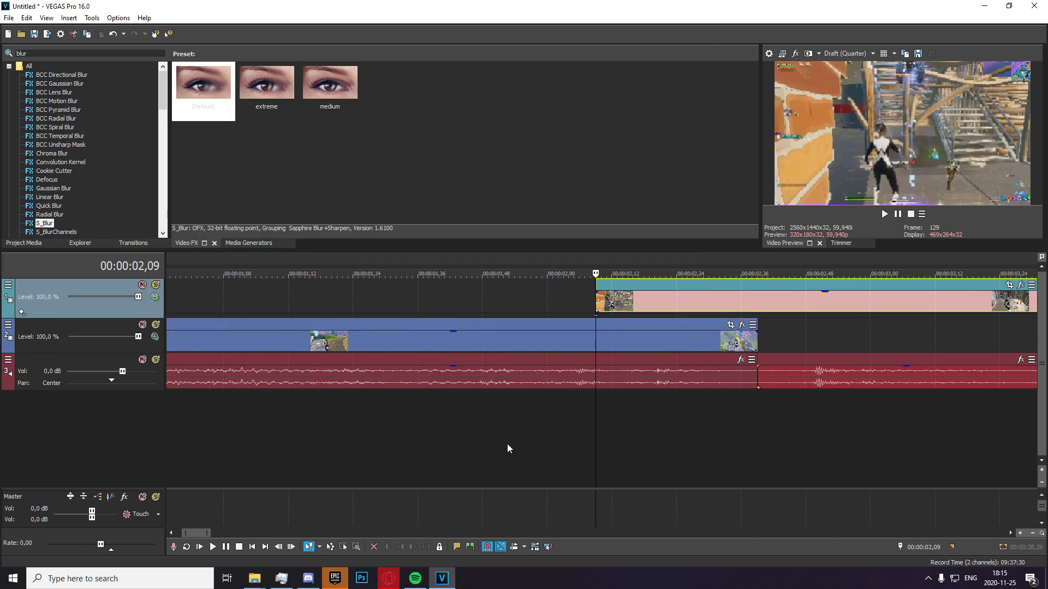
mouse_move(607, 386)
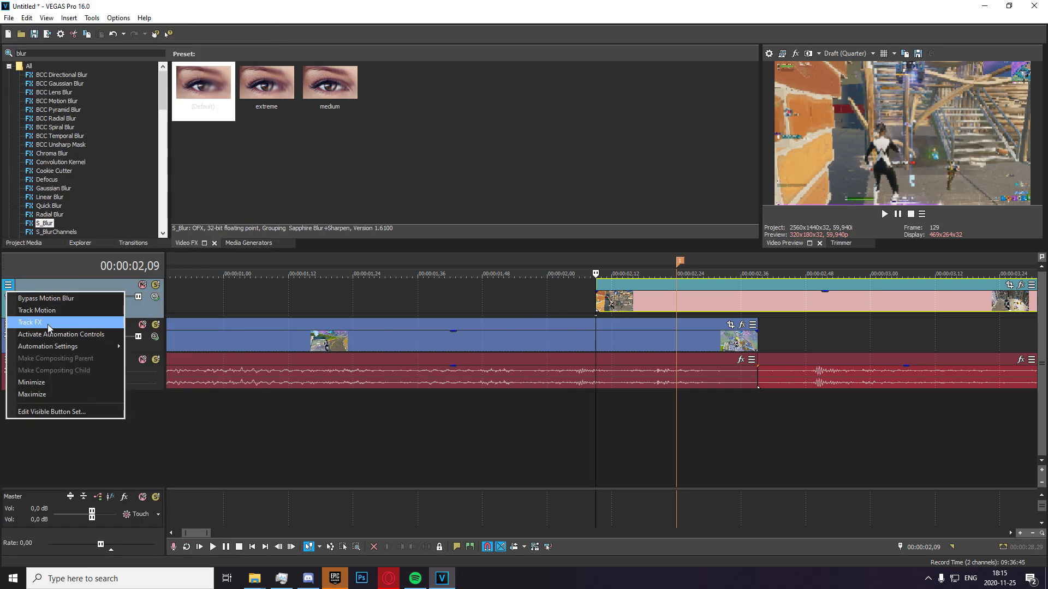
- Give the top track three Track Motion position keyframes that zoom the frame in over the overlap
click(37, 310)
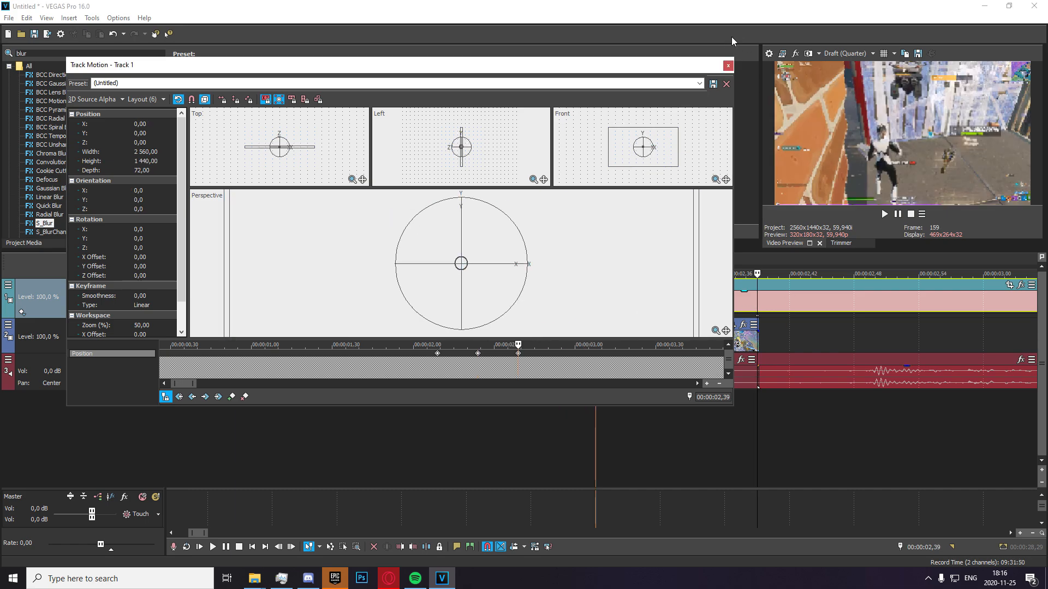
click(727, 64)
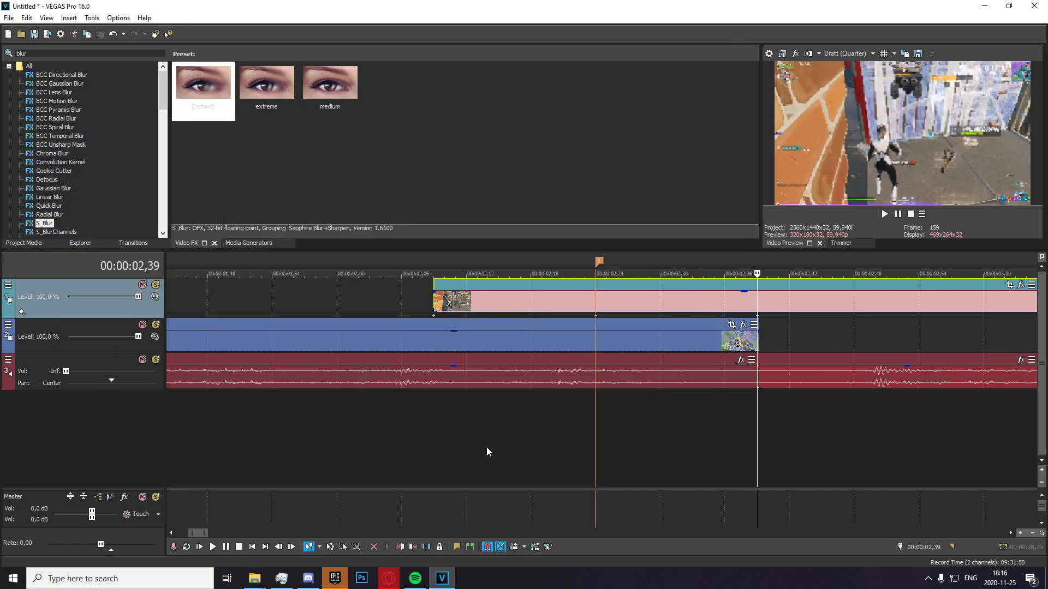
- Zoom the timeline out around the 2.4-second cut where the clips overlap
click(212, 547)
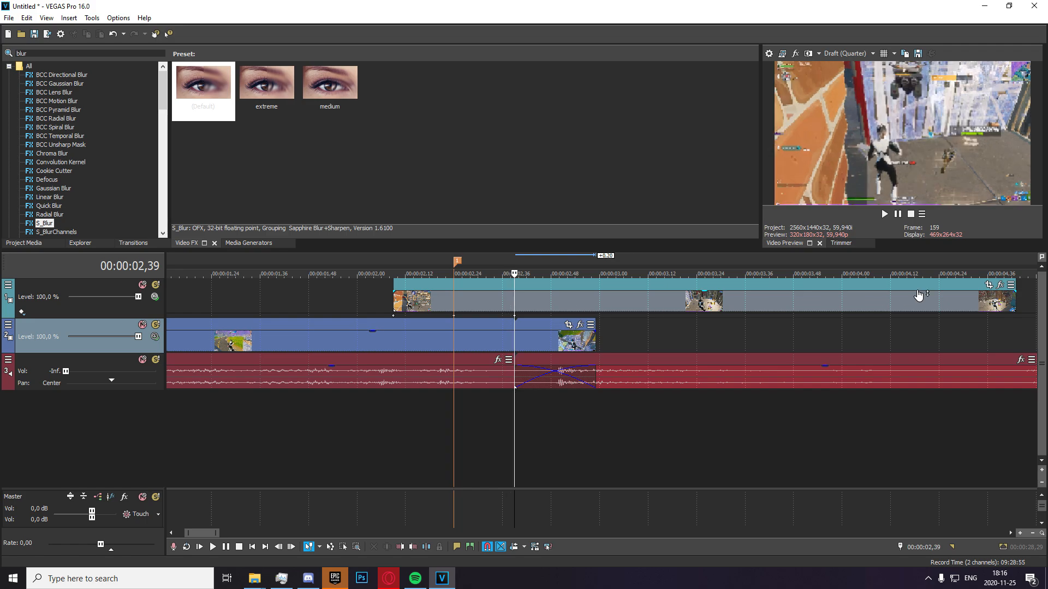
mouse_move(189, 280)
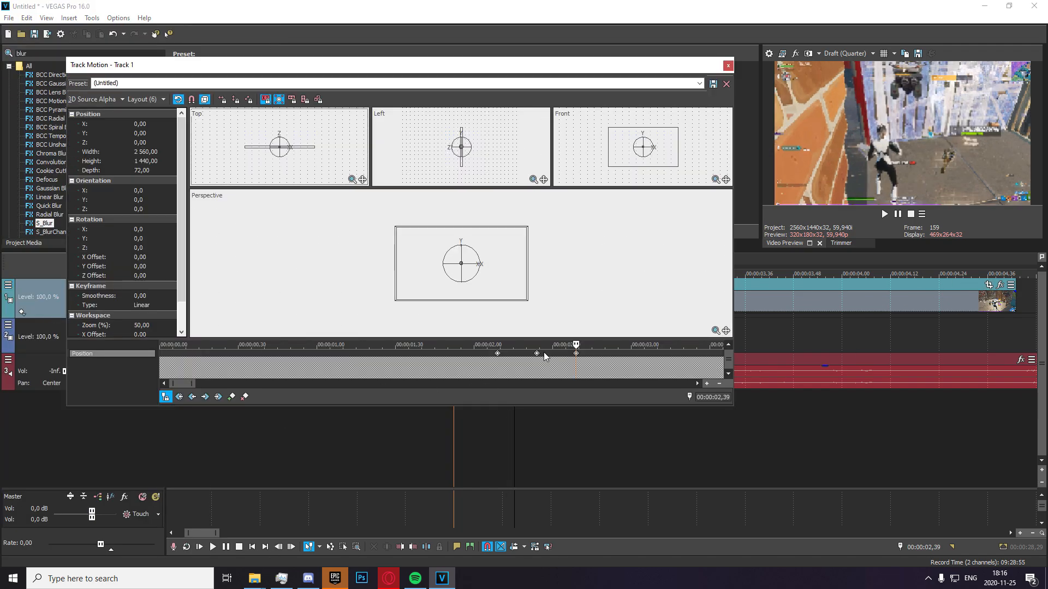
mouse_move(578, 354)
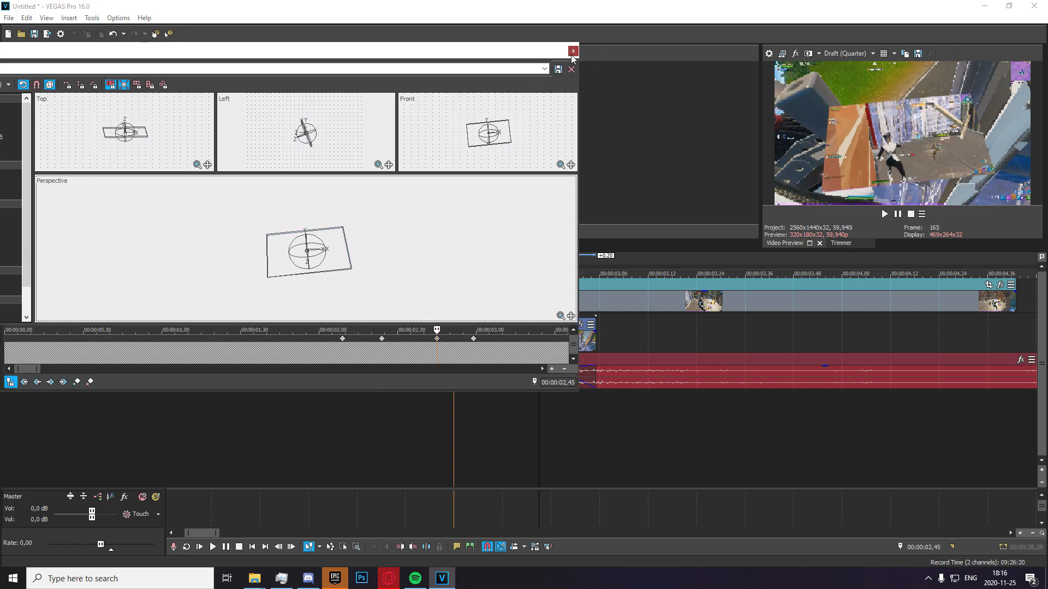
- Tilt the top clip in the 3D Track Motion views, set a loop region and play the transition
click(572, 52)
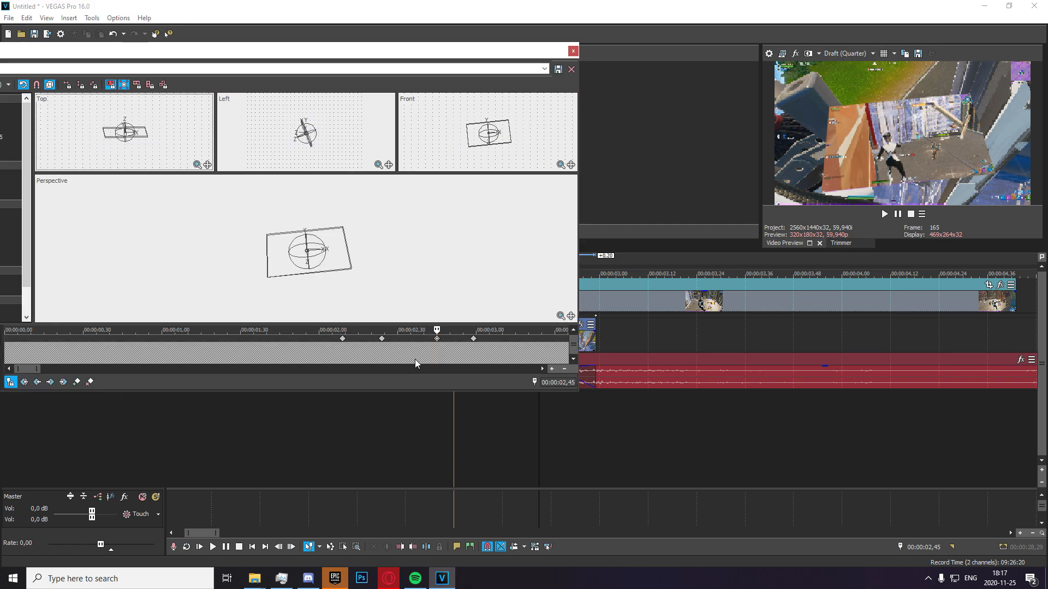
right_click(342, 329)
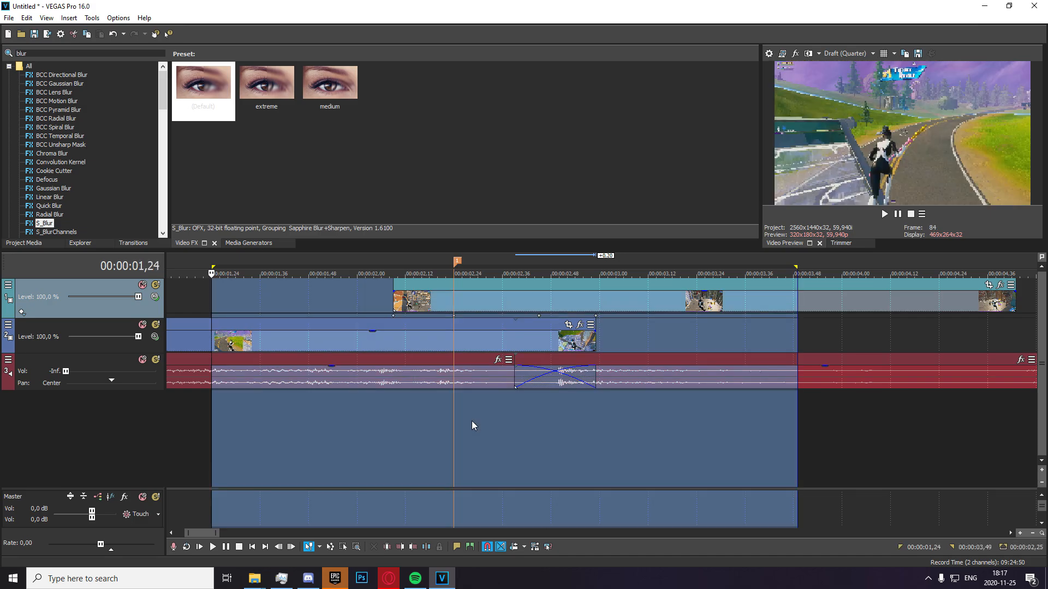
click(213, 547)
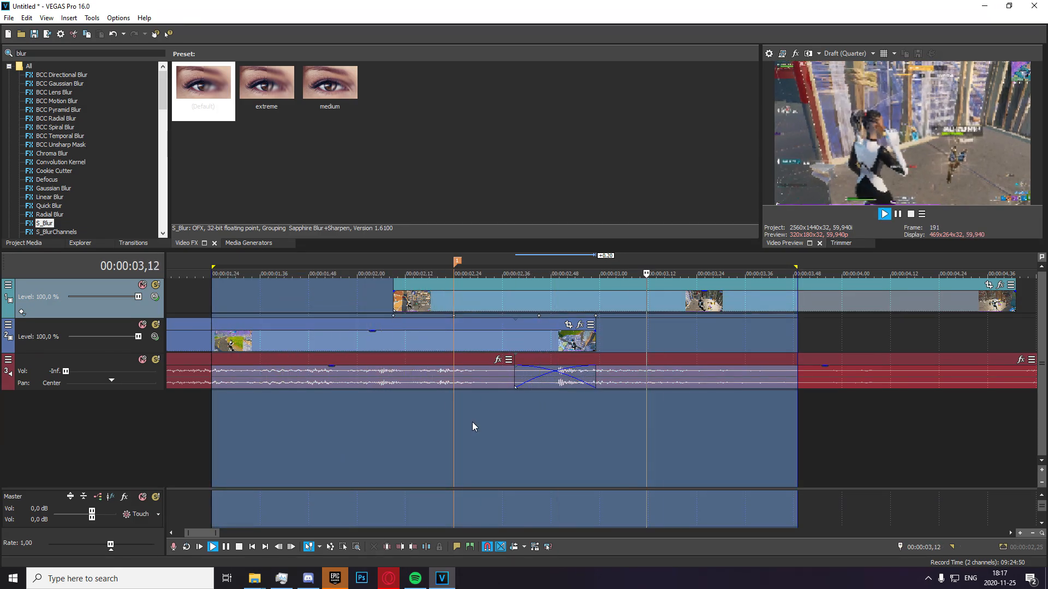